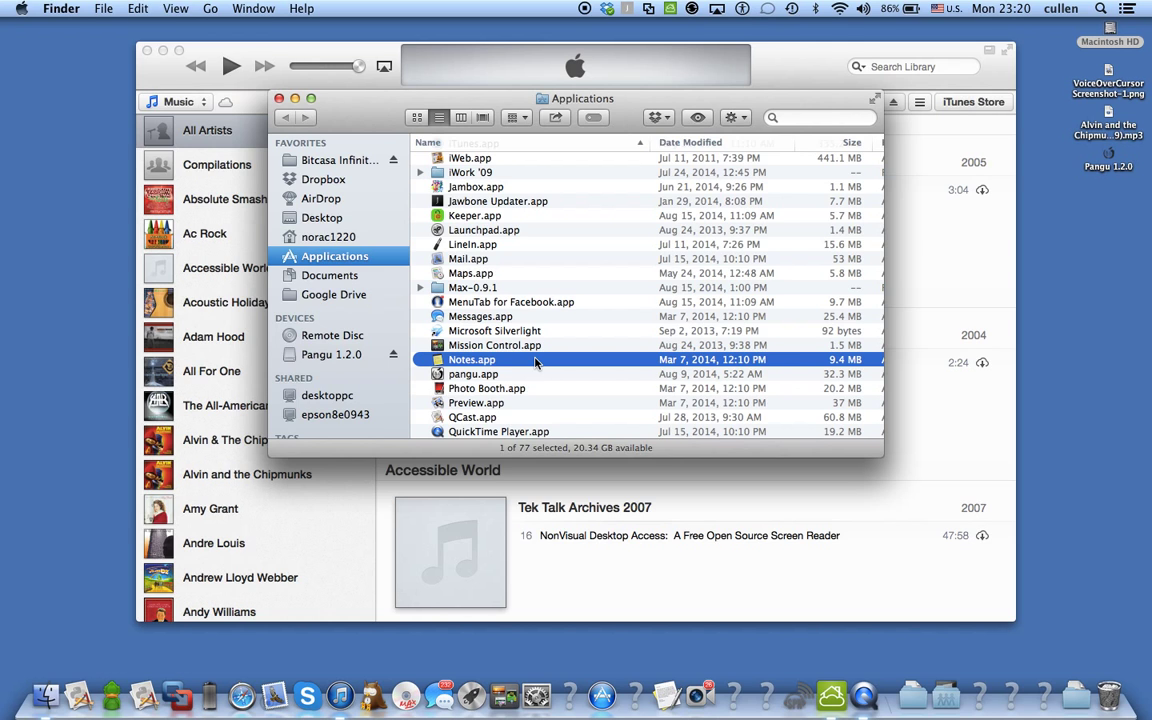
mouse_move(13, 474)
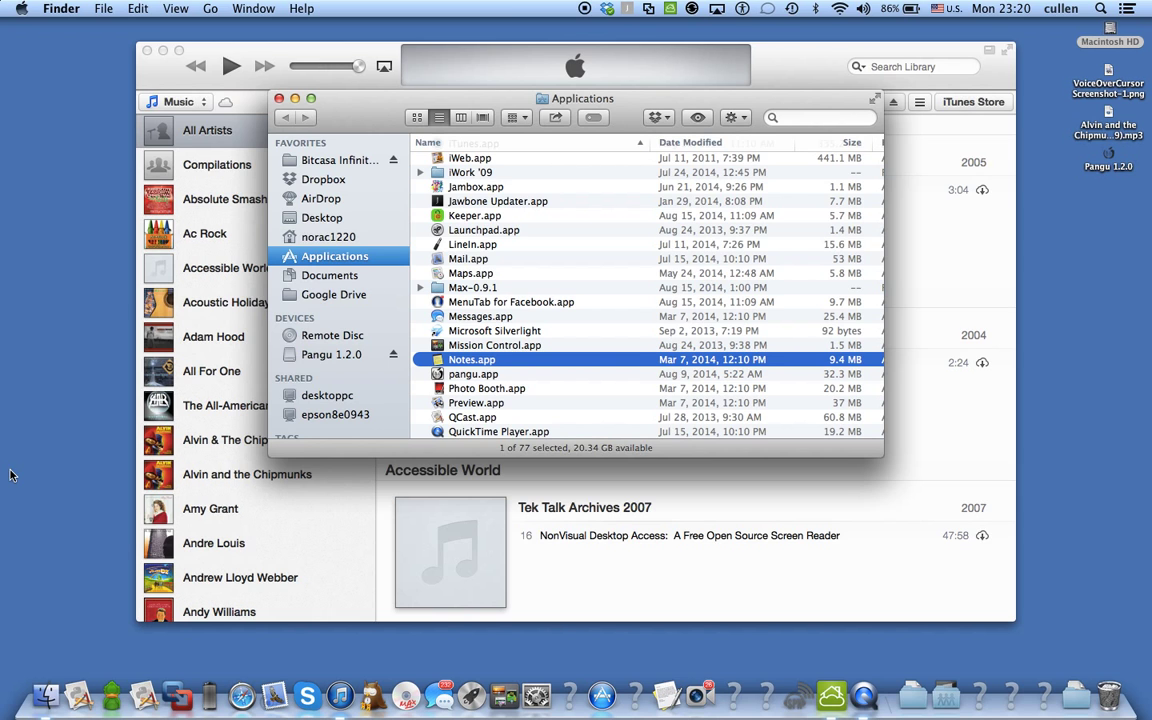
Select pangu.app in the Applications folder list
click(473, 373)
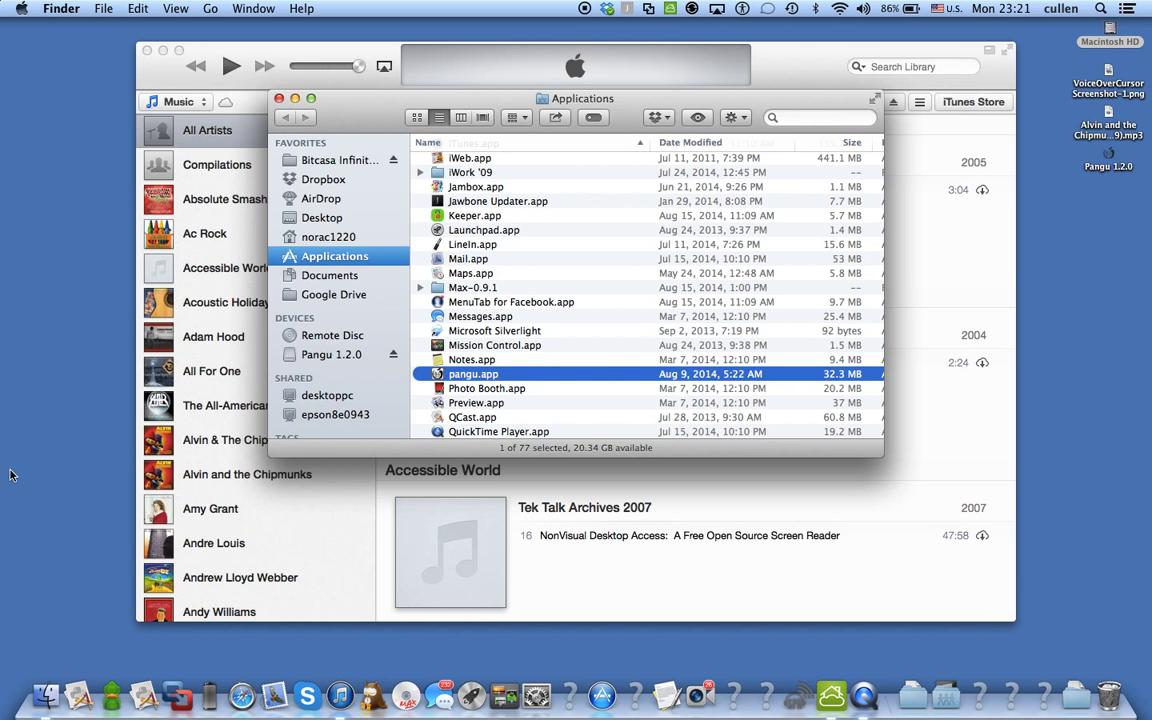
Launch pangu.app and accept the downloaded-from-the-Internet warning
double_click(472, 373)
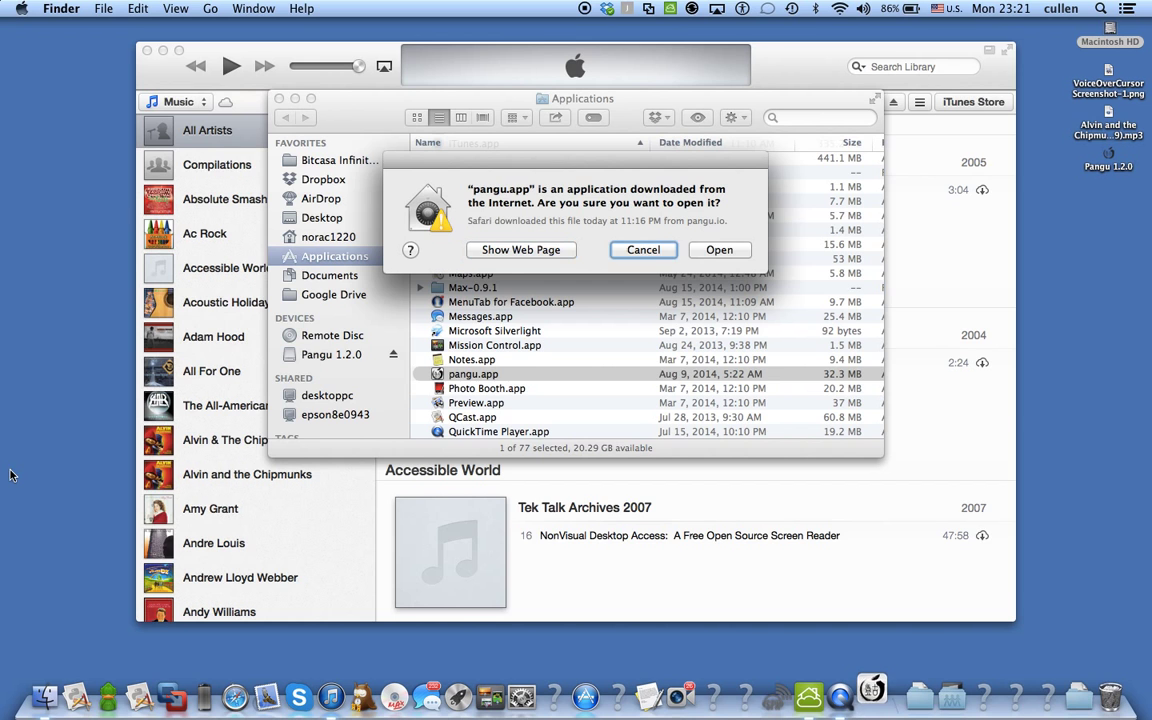
click(719, 250)
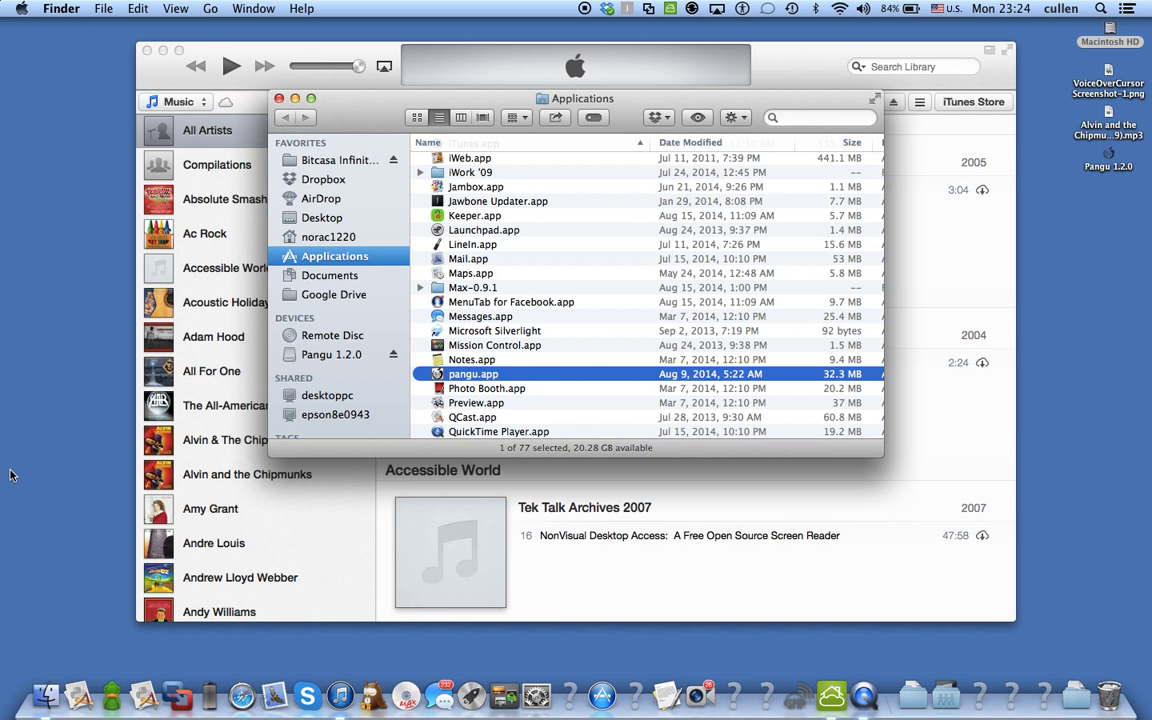
Relaunch pangu, then close its jailbreak window back to Applications
double_click(473, 373)
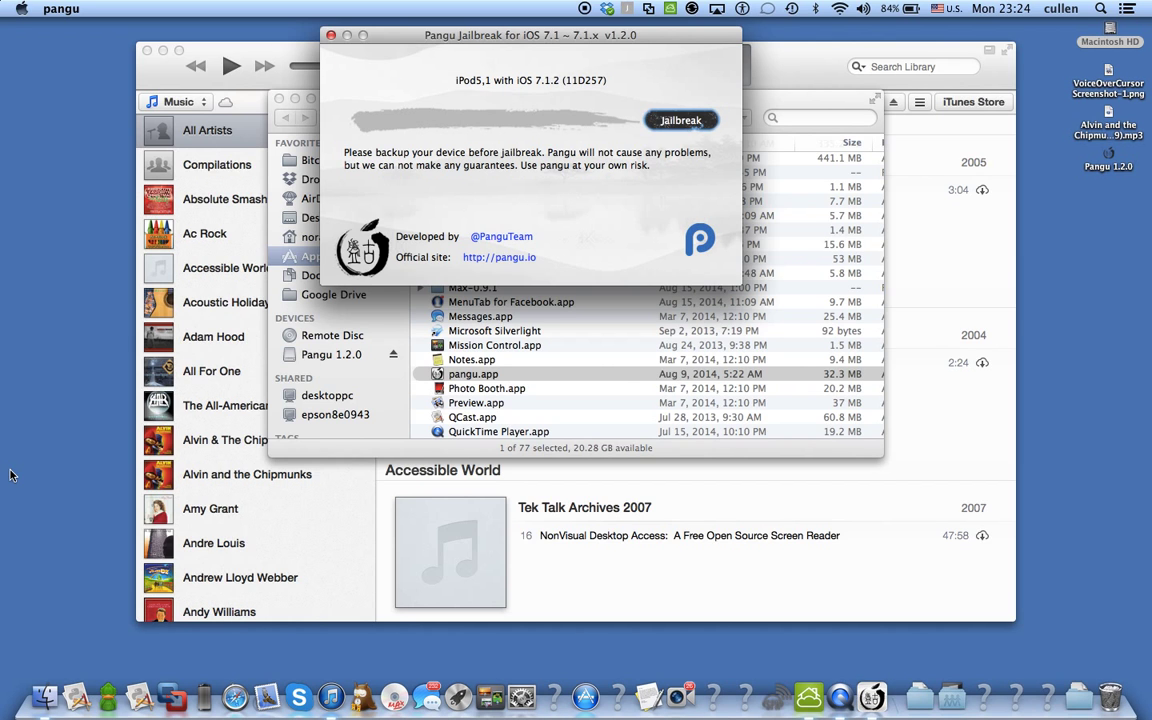
click(681, 120)
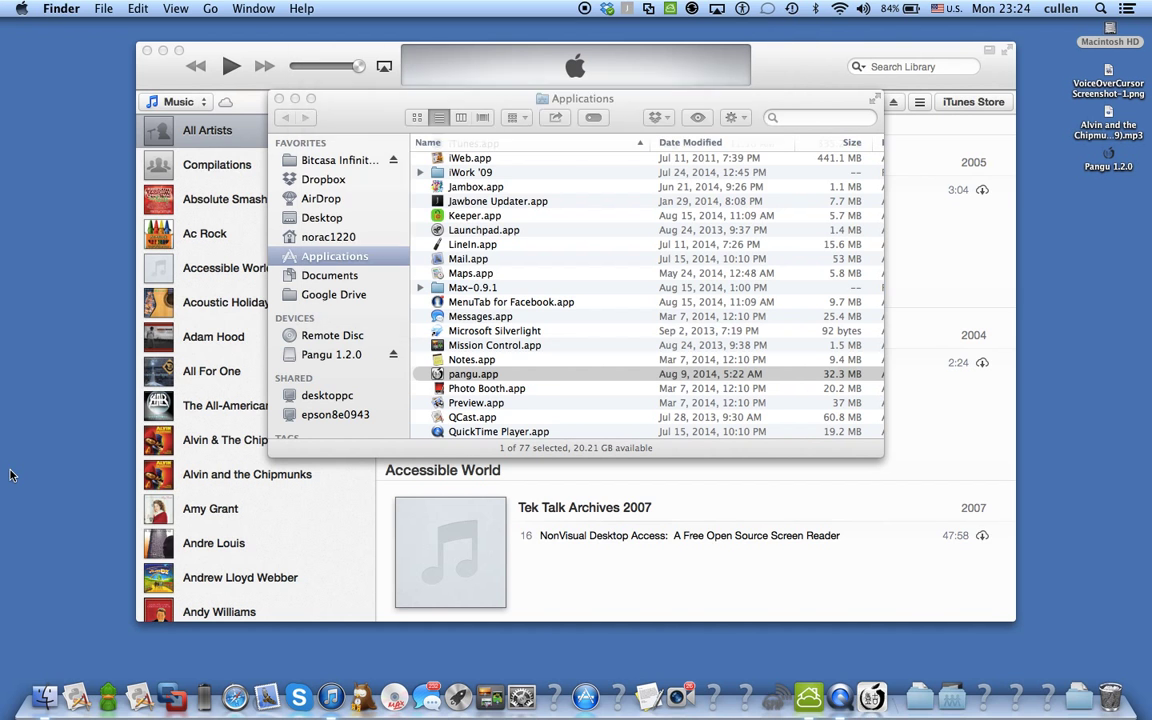
Relaunch pangu and start the jailbreak on the detected iPod (iOS 7.1.2)
double_click(473, 373)
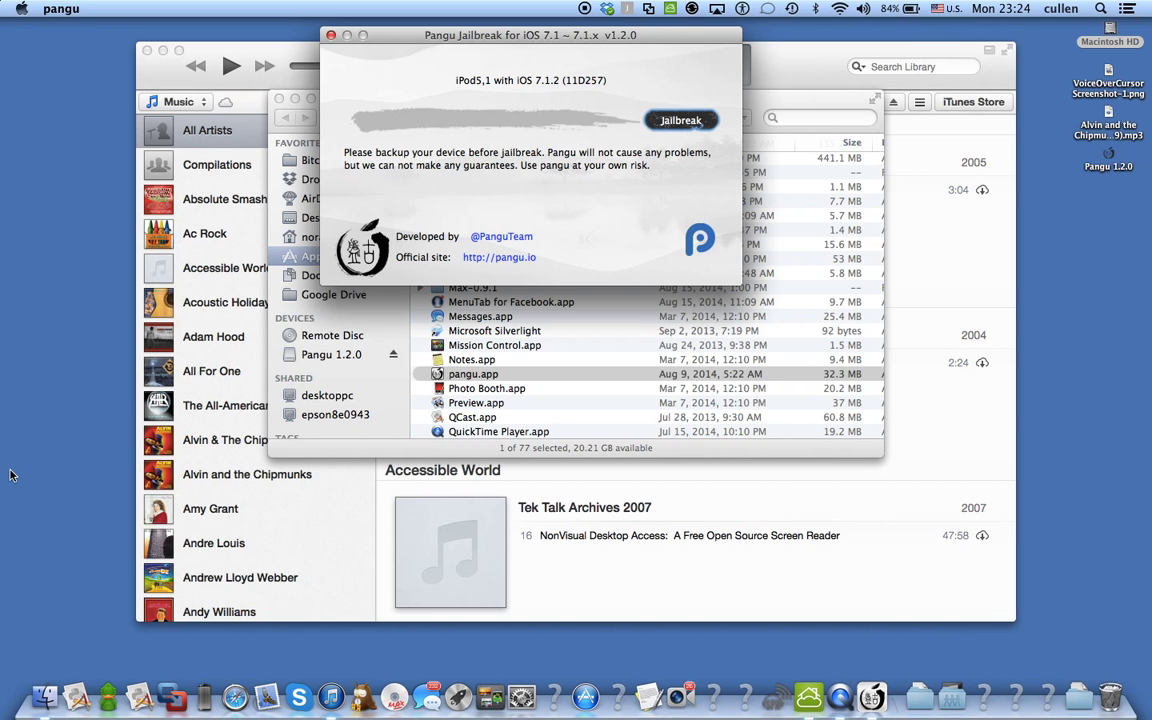
click(681, 120)
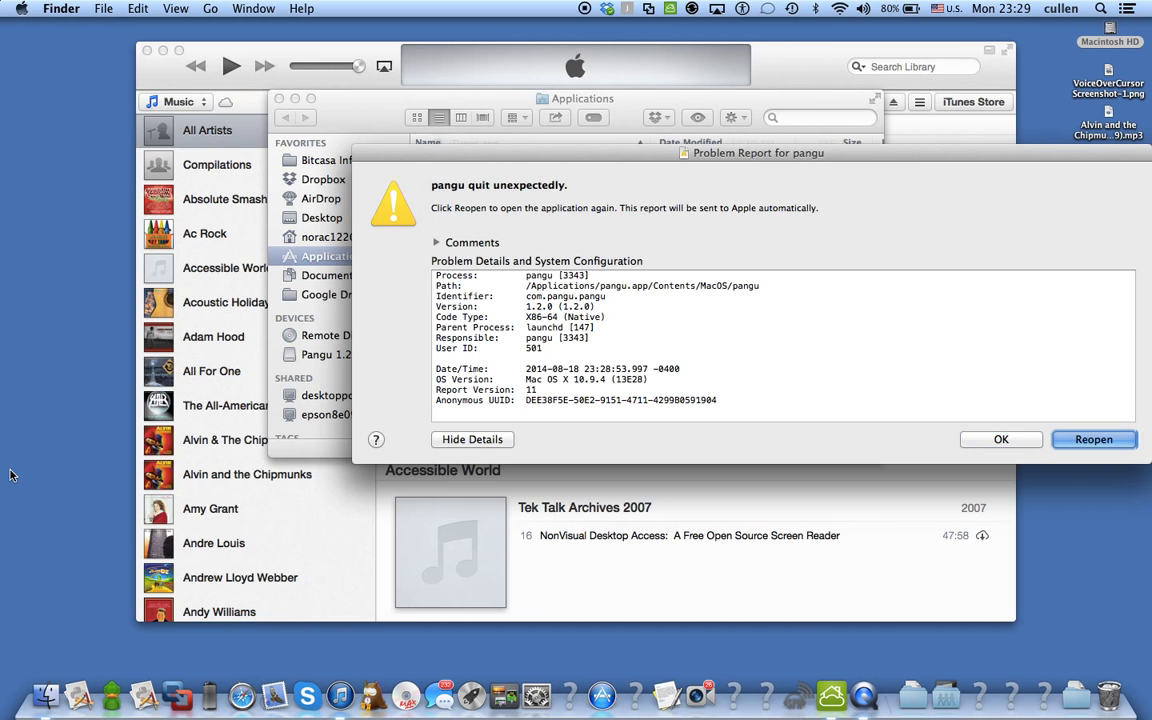
Dismiss the 'pangu quit unexpectedly' problem report with OK
click(1001, 439)
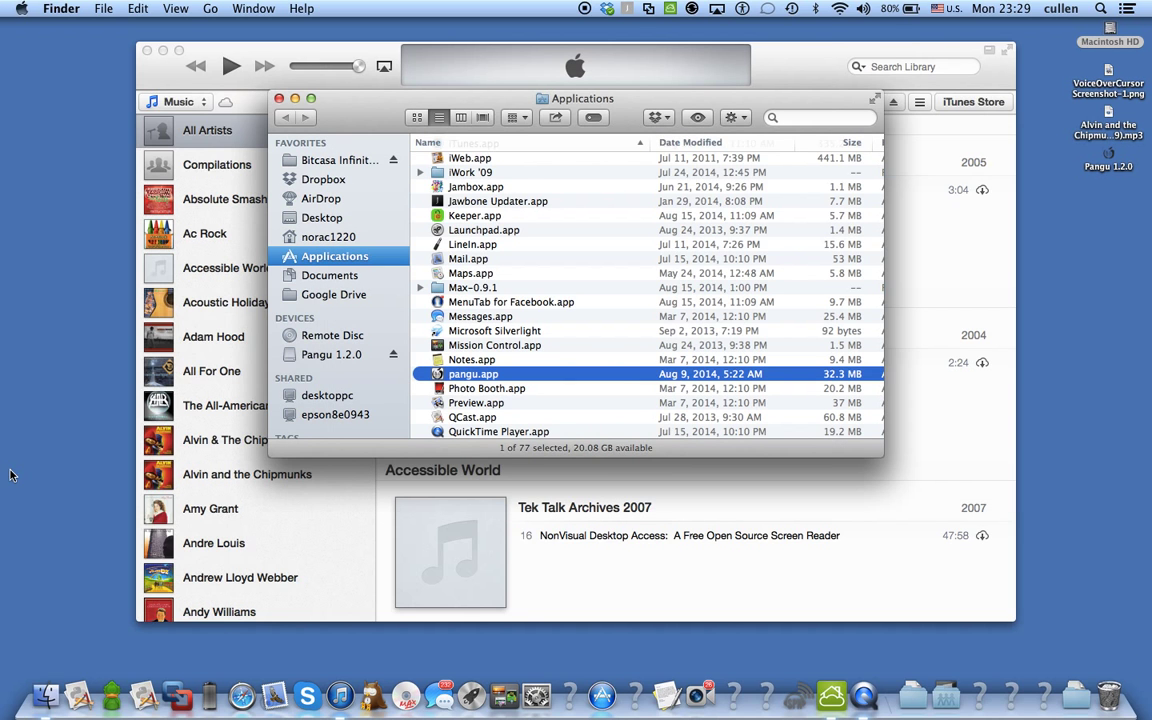